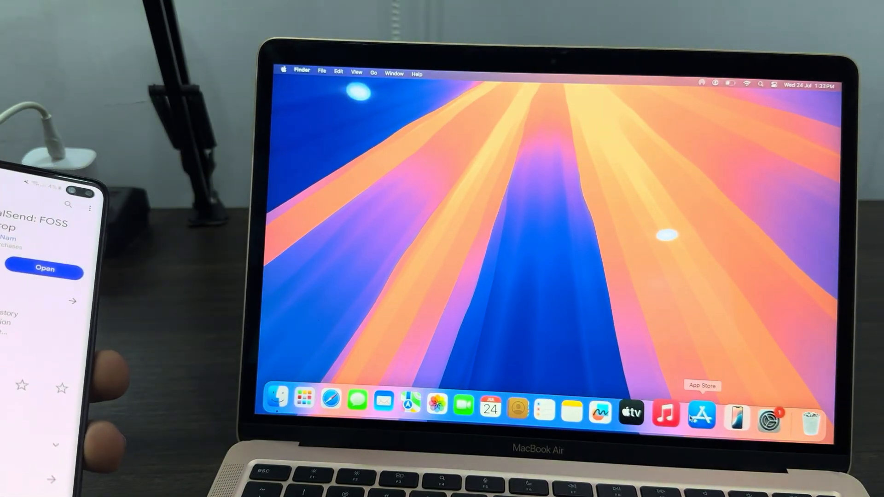
Search the App Store for 'localsend' and bring up the LocalSend app page.
{"action": "left_click", "coordinate": [700, 403]}
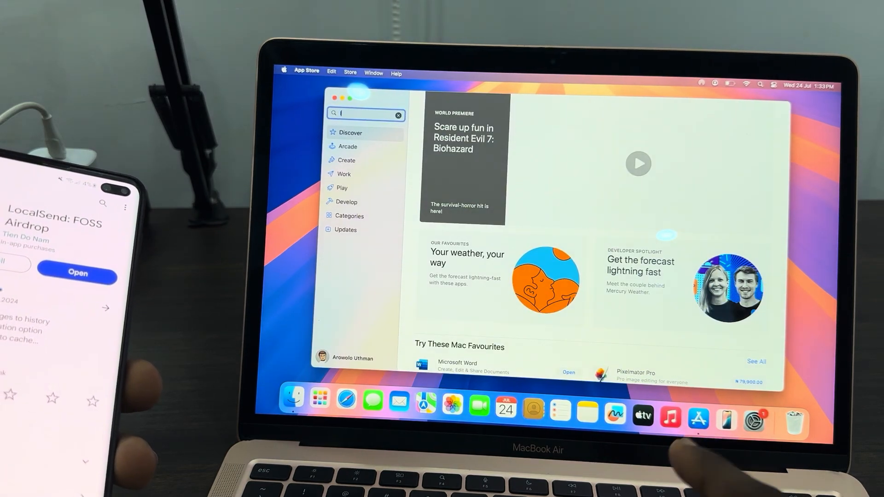
{"action": "type", "text": "oca"}
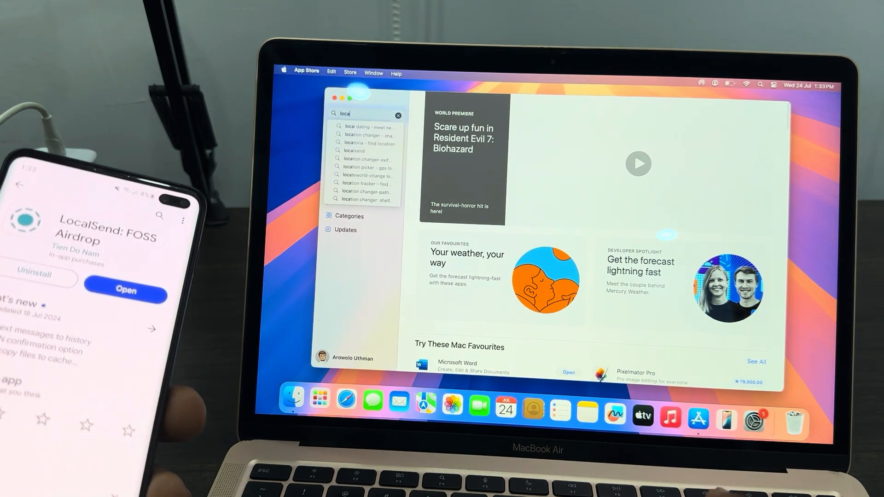
{"action": "left_click", "coordinate": [637, 164]}
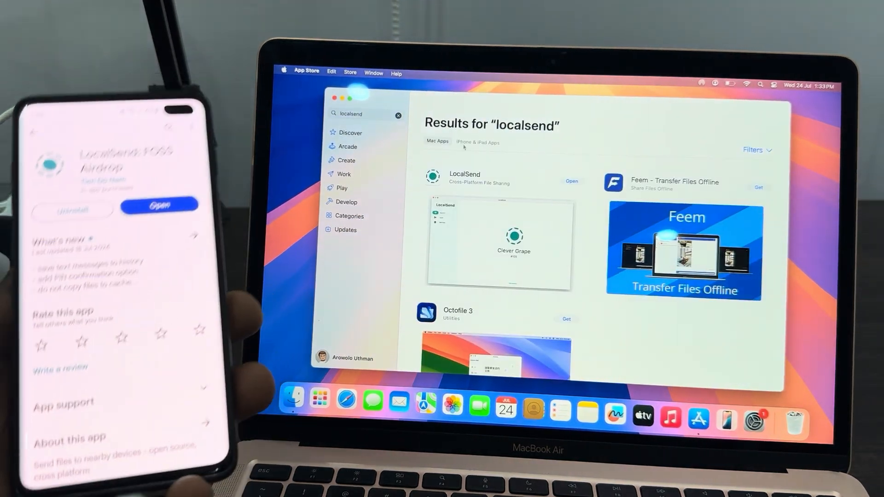
{"action": "left_click", "coordinate": [463, 177]}
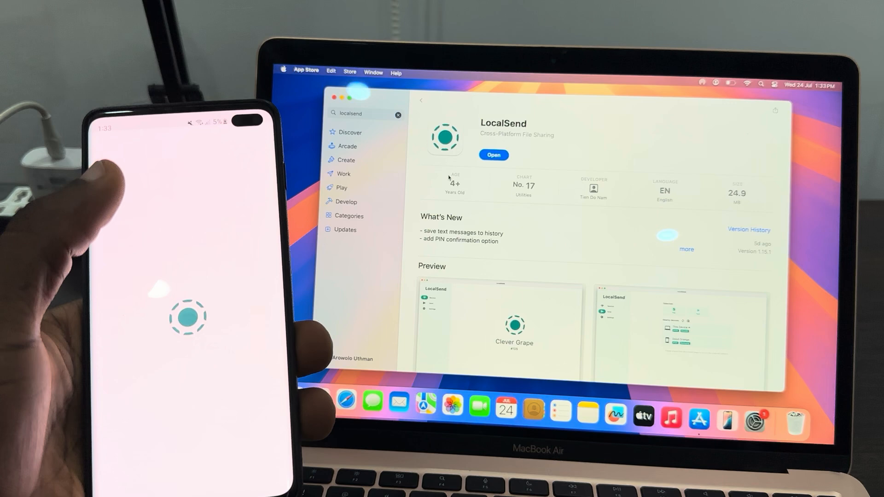
Launch LocalSend so the Mac appears as Strong Melon, awaiting the phone's send request.
{"action": "left_click", "coordinate": [491, 155]}
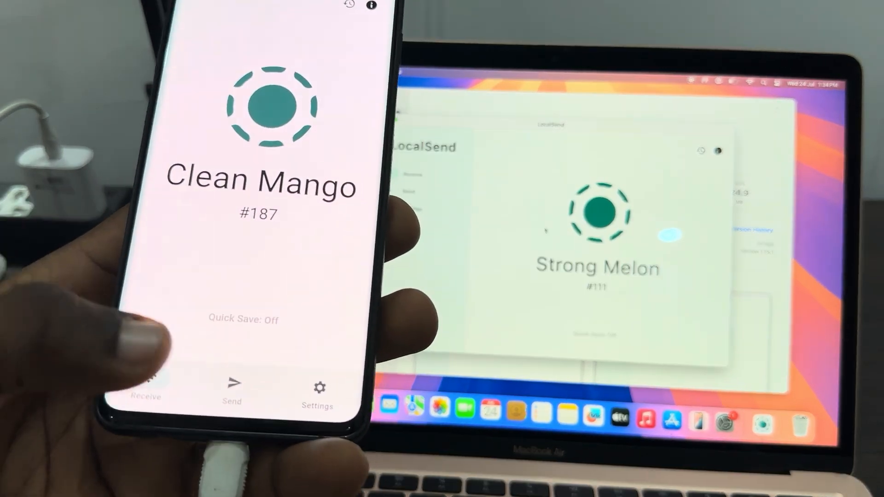
{"action": "left_click", "coordinate": [231, 388]}
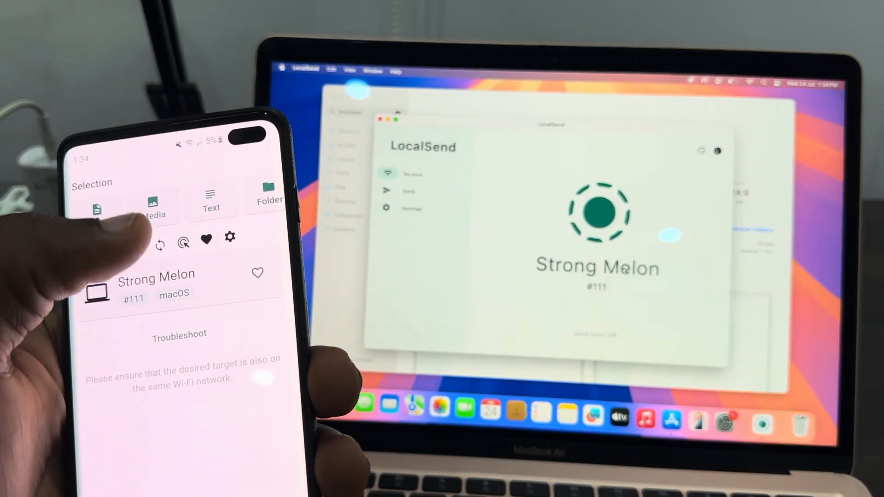
{"action": "left_click", "coordinate": [153, 203]}
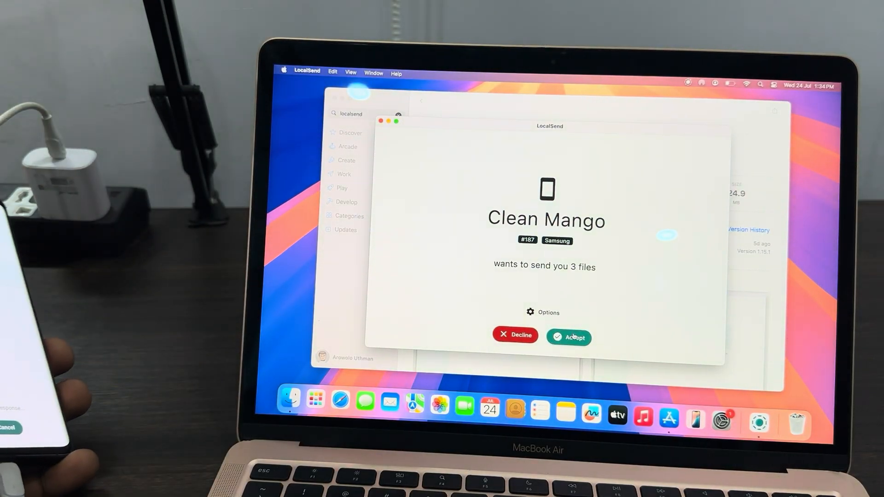
Accept the 3 incoming files from Clean Mango and dismiss the finished transfer summary.
{"action": "left_click", "coordinate": [568, 337]}
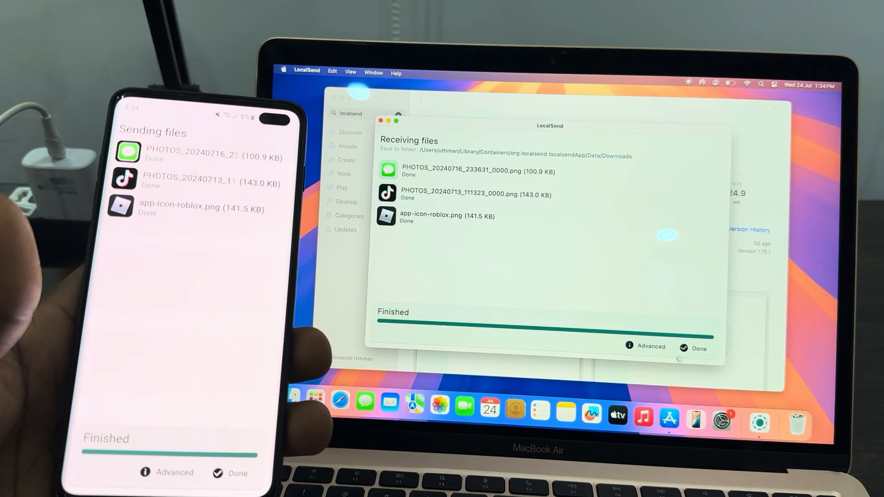
{"action": "left_click", "coordinate": [692, 348]}
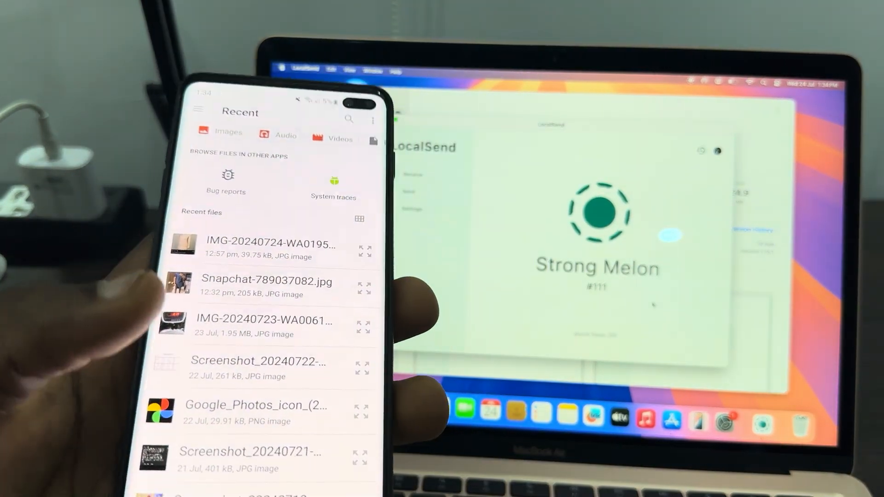
Accept the single incoming IMG_20240701_000814_548.PNG and dismiss the finished summary.
{"action": "scroll", "scroll_direction": "down", "scroll_amount": 3}
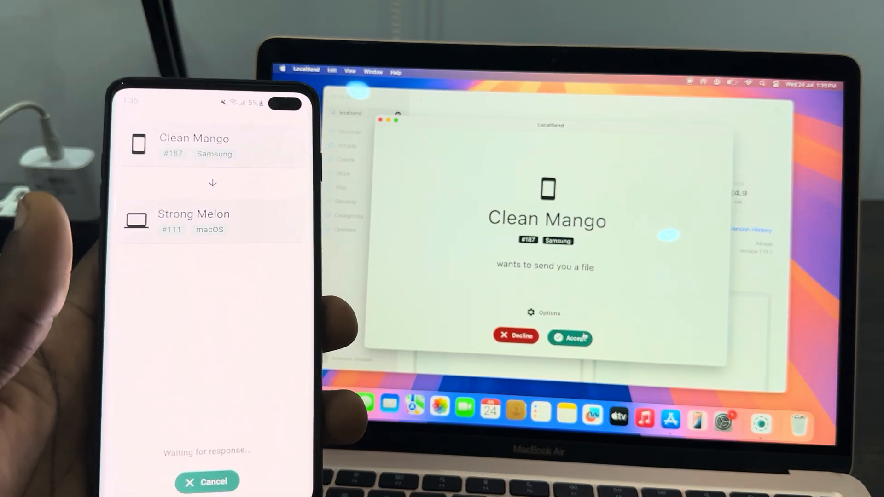
{"action": "left_click", "coordinate": [570, 338]}
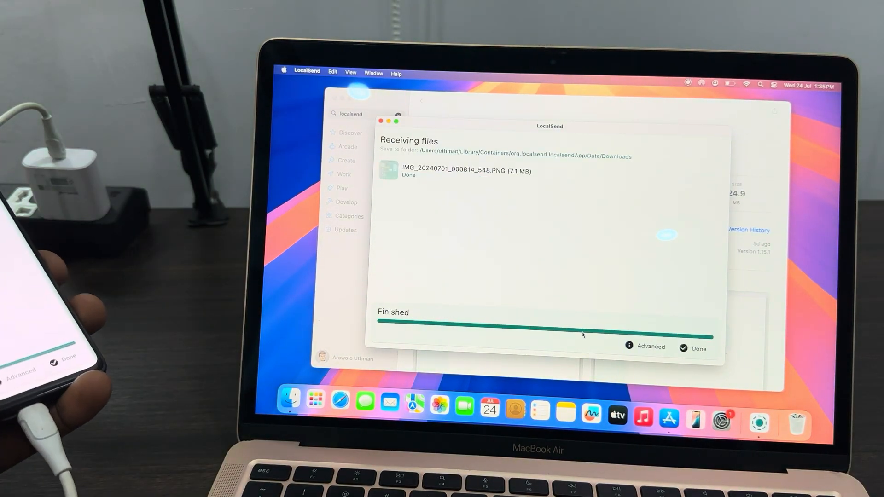
{"action": "left_click", "coordinate": [698, 348]}
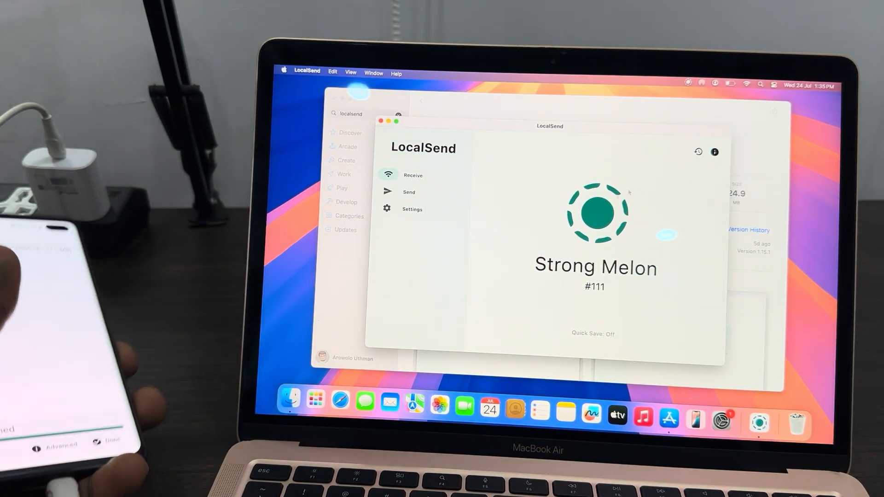
Review LocalSend's settings page, scrolling down to the receive options.
{"action": "left_click", "coordinate": [412, 209]}
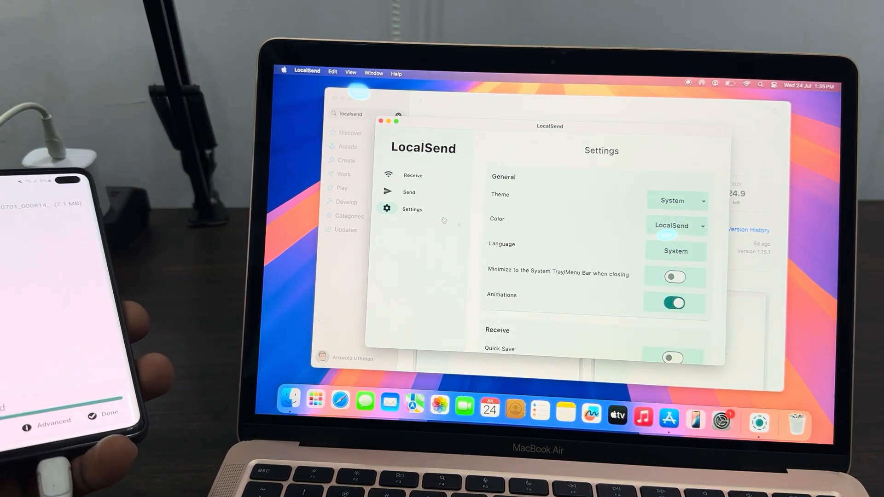
{"action": "scroll", "scroll_direction": "down", "scroll_amount": 3}
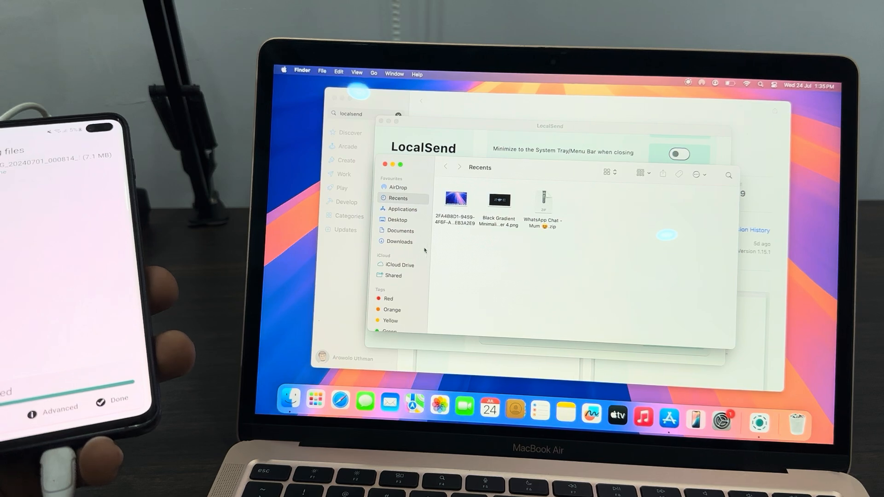
Confirm the four received PNGs in Finder's Downloads, then return to LocalSend's receive settings.
{"action": "left_click", "coordinate": [400, 241]}
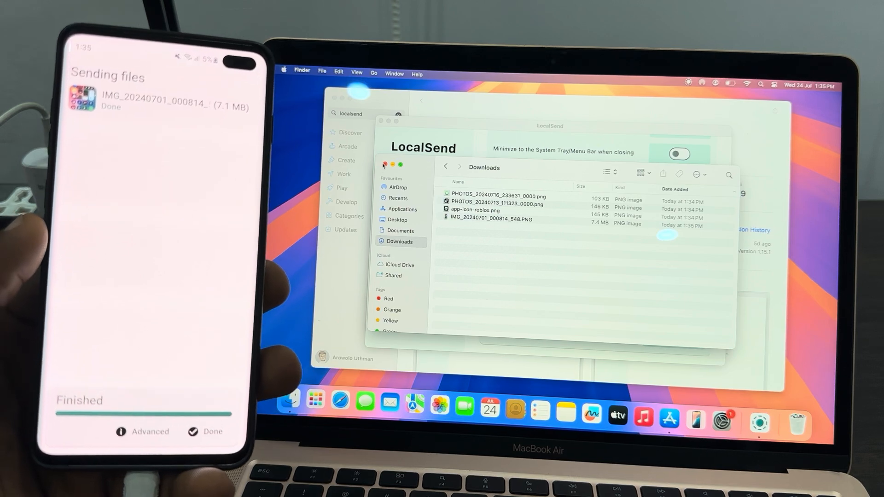
{"action": "left_click", "coordinate": [413, 209]}
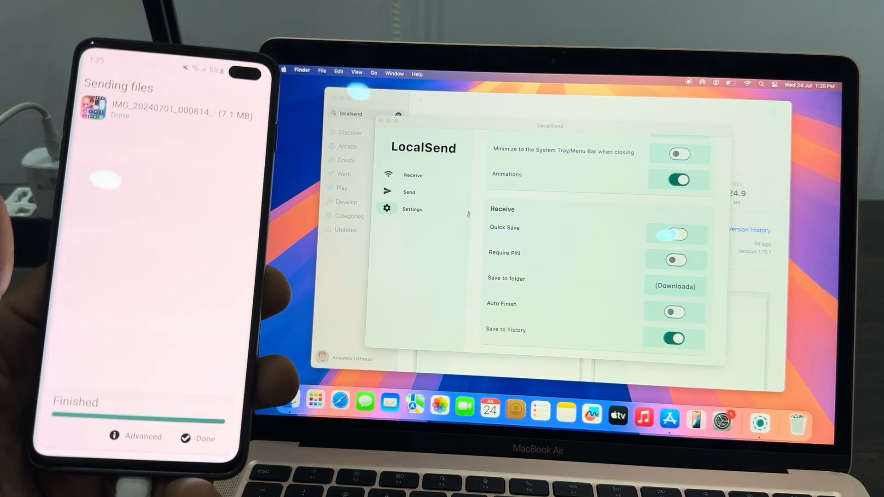